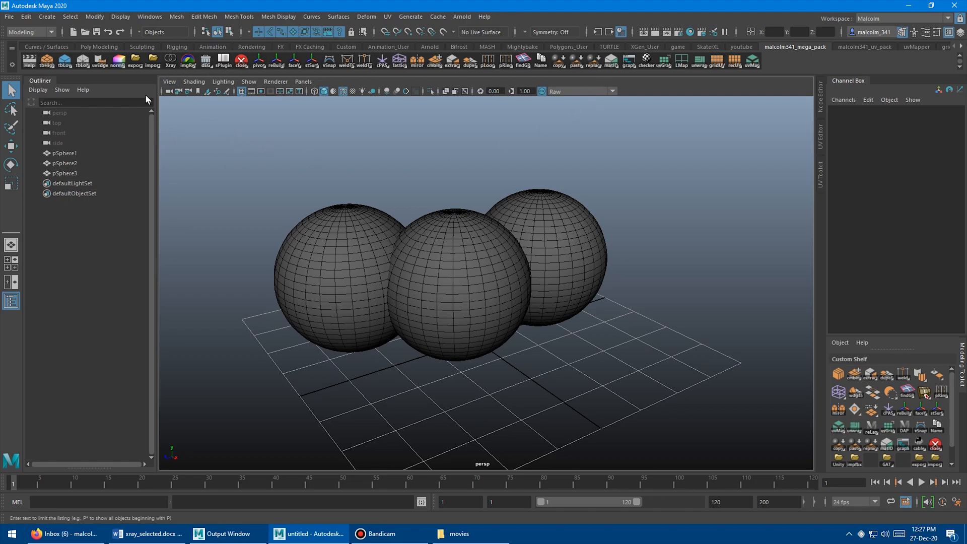
mouse_move(169, 76)
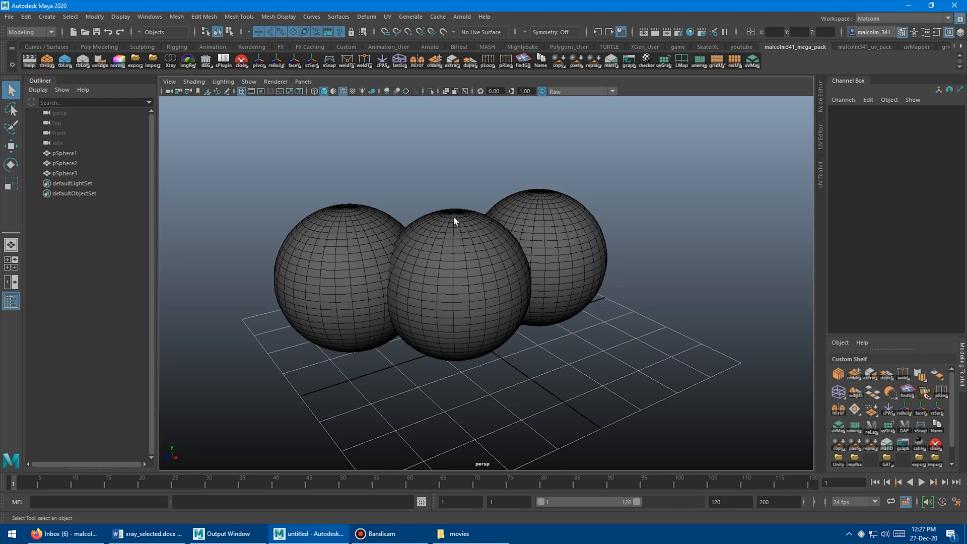
mouse_move(483, 255)
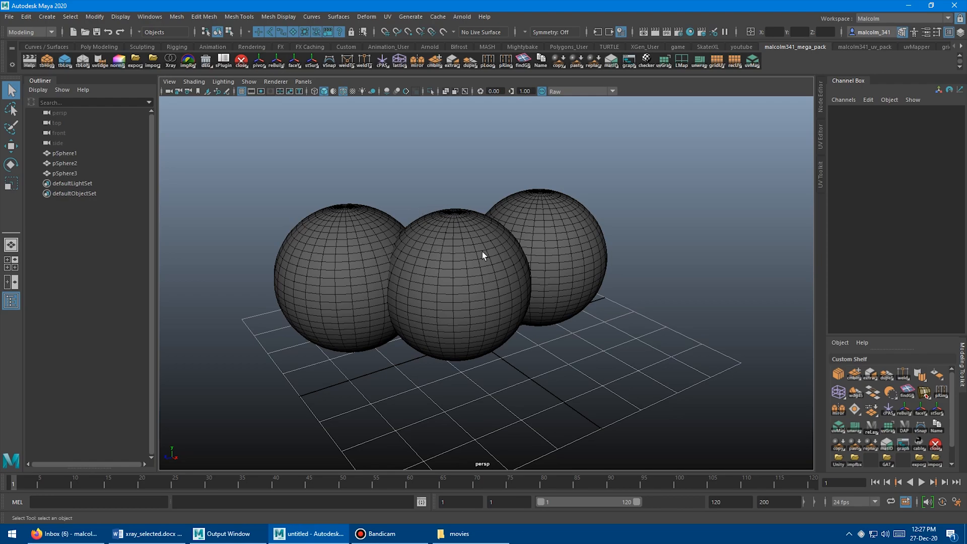
- Toggle X-ray Selected on the outer spheres so they show as wireframe while the middle stays shaded
left_click(456, 278)
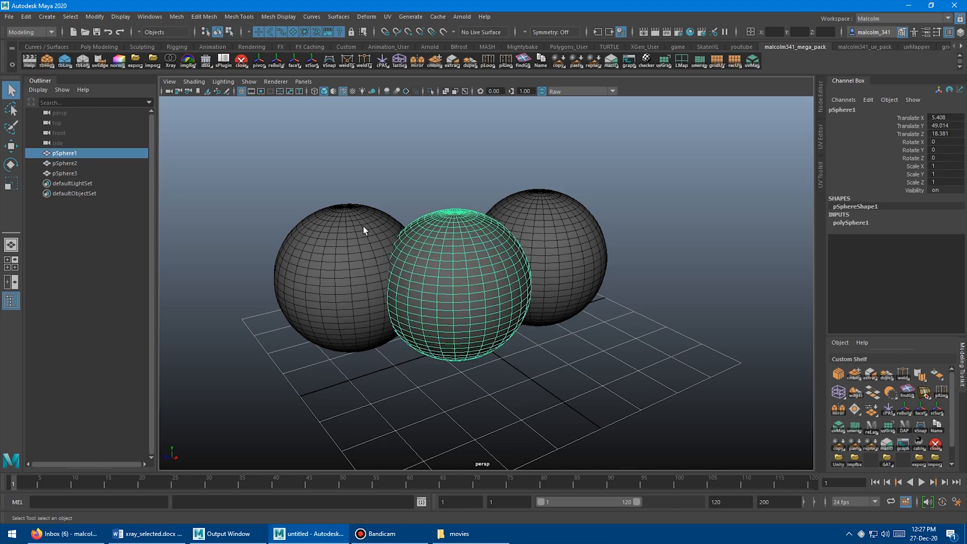
left_click(65, 163)
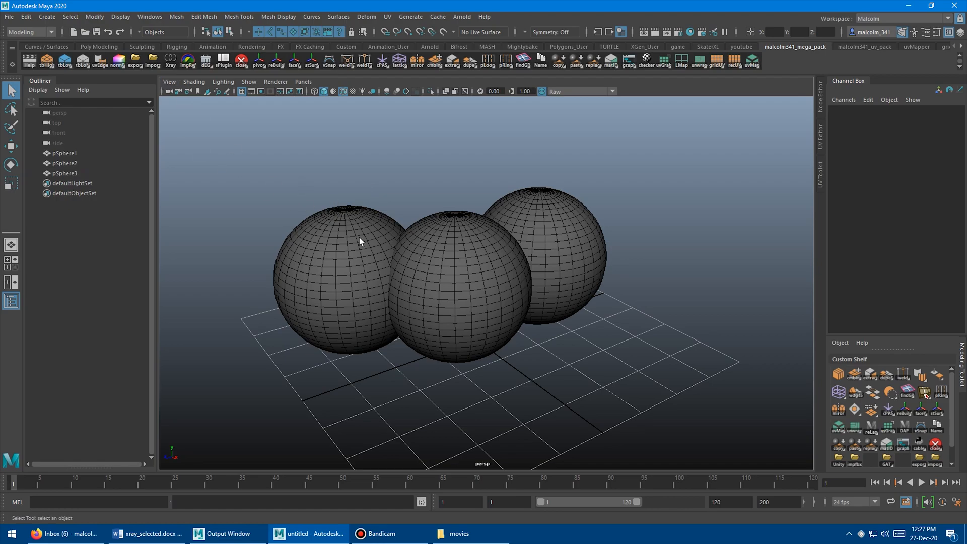
left_click(170, 58)
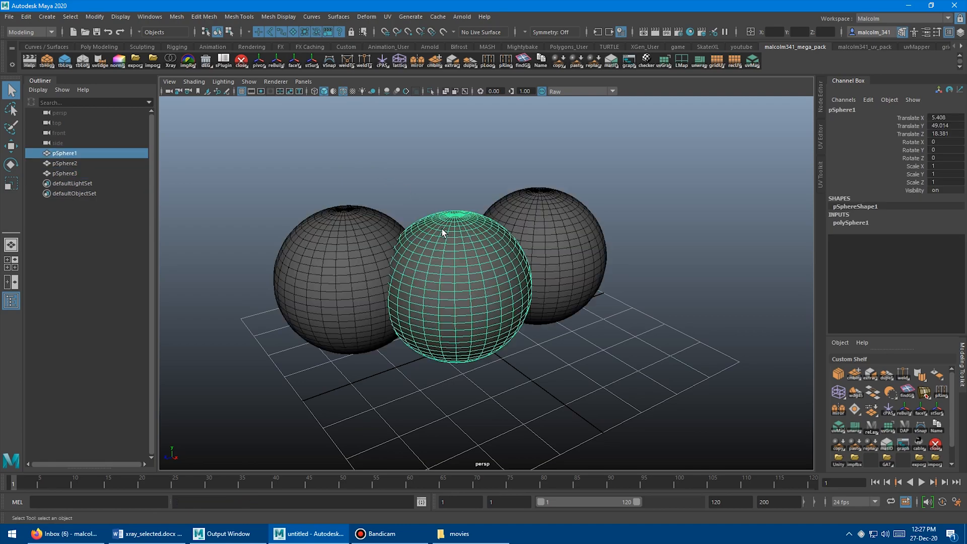
left_click(343, 201)
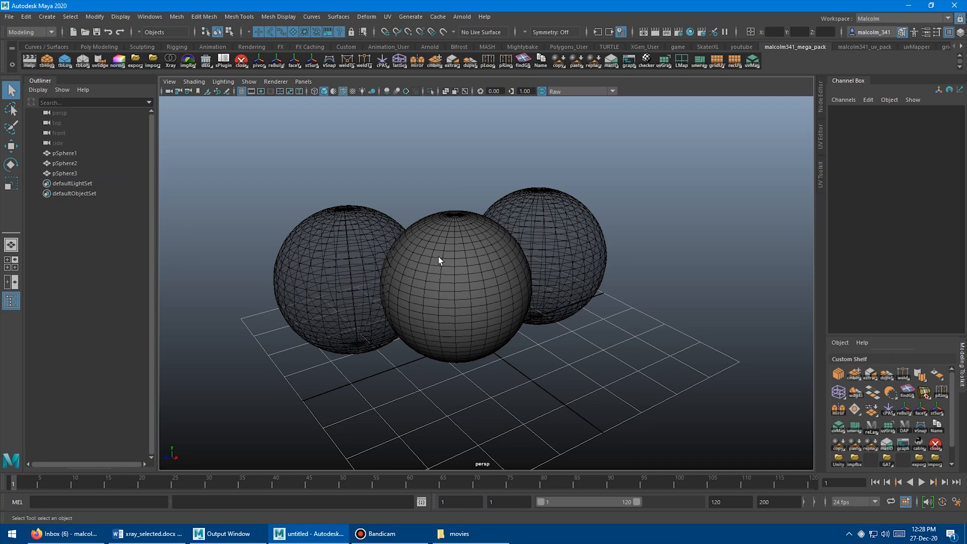
left_click(170, 62)
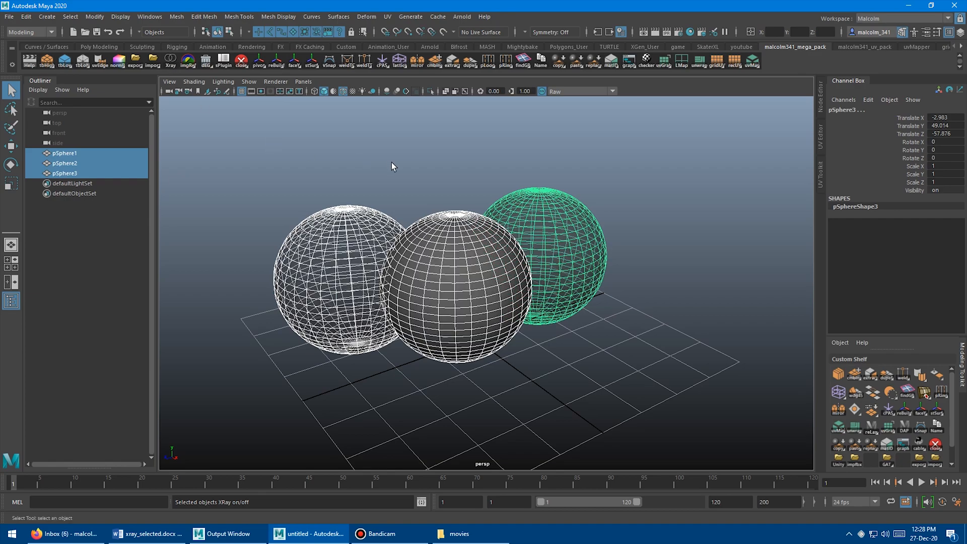
mouse_move(413, 182)
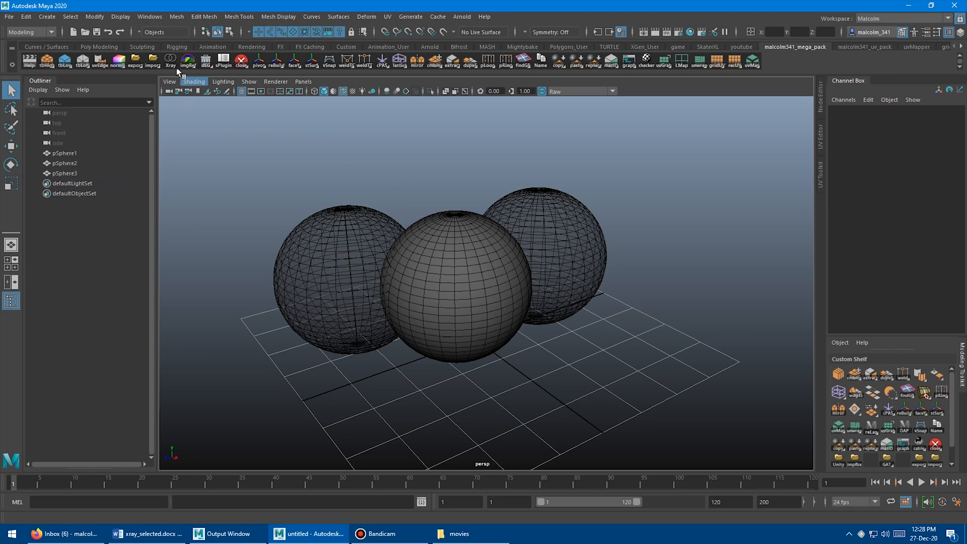
- Flip X-ray All on and off several times across the three spheres
left_click(169, 61)
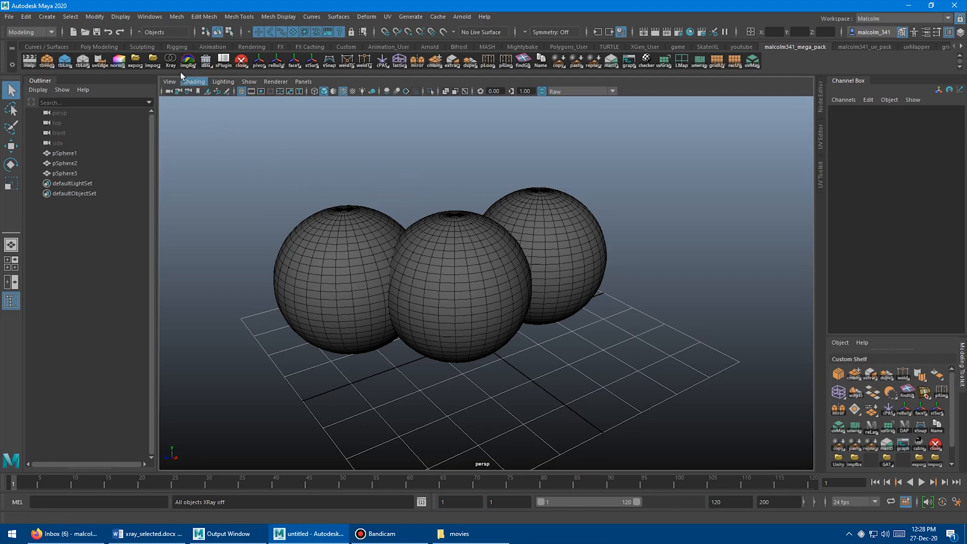
left_click(170, 60)
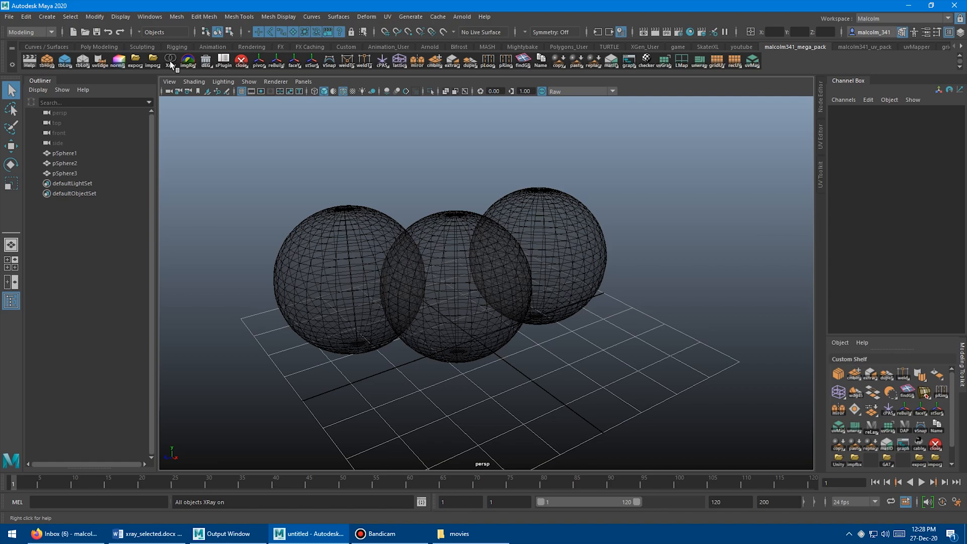
left_click(172, 61)
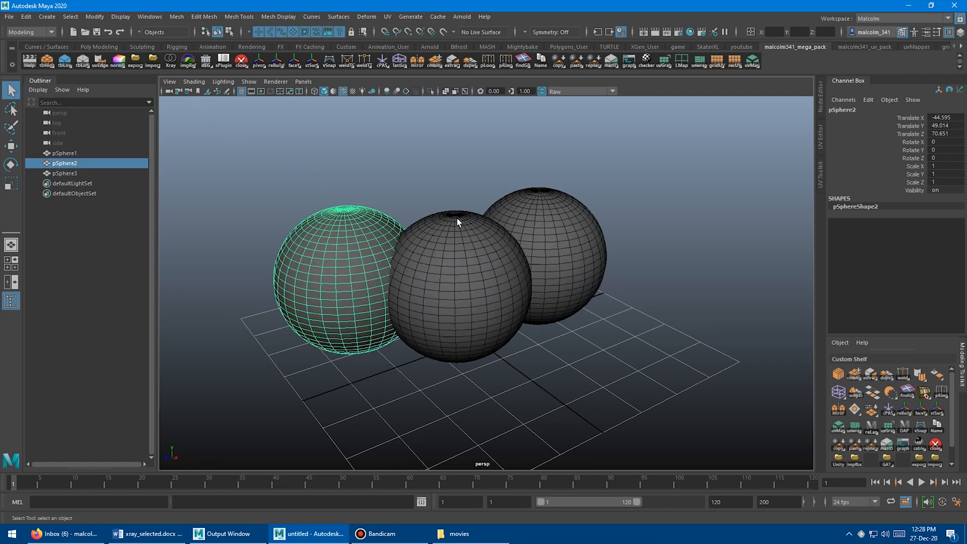
left_click(170, 59)
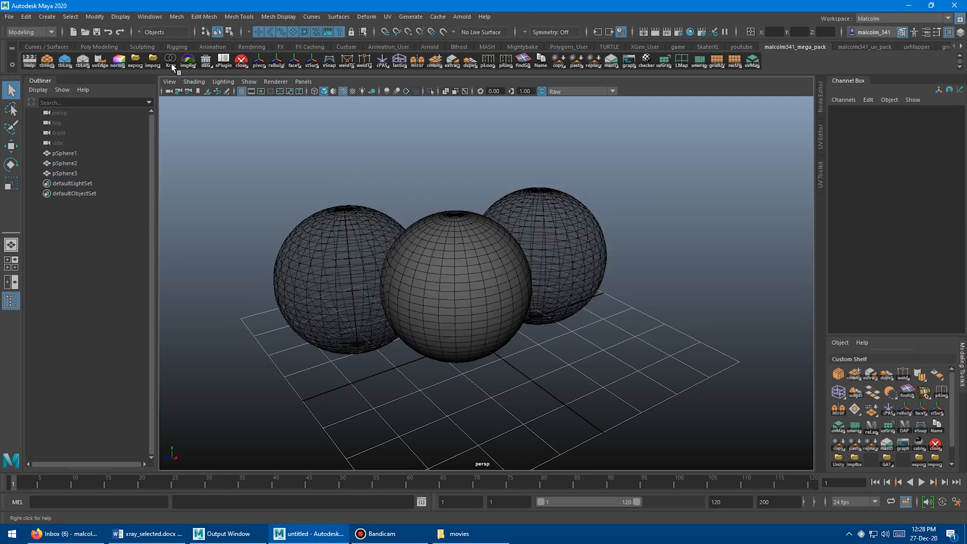
left_click(169, 61)
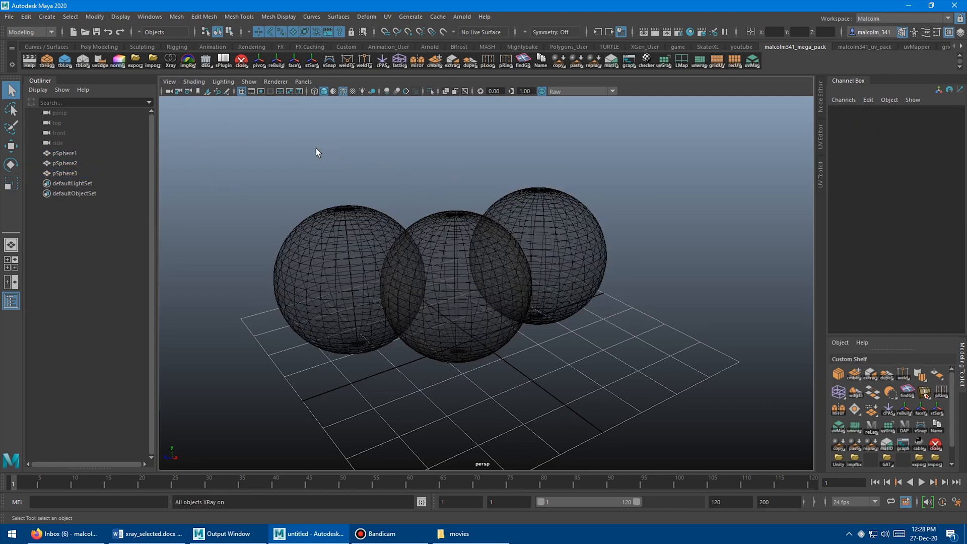
left_click(170, 59)
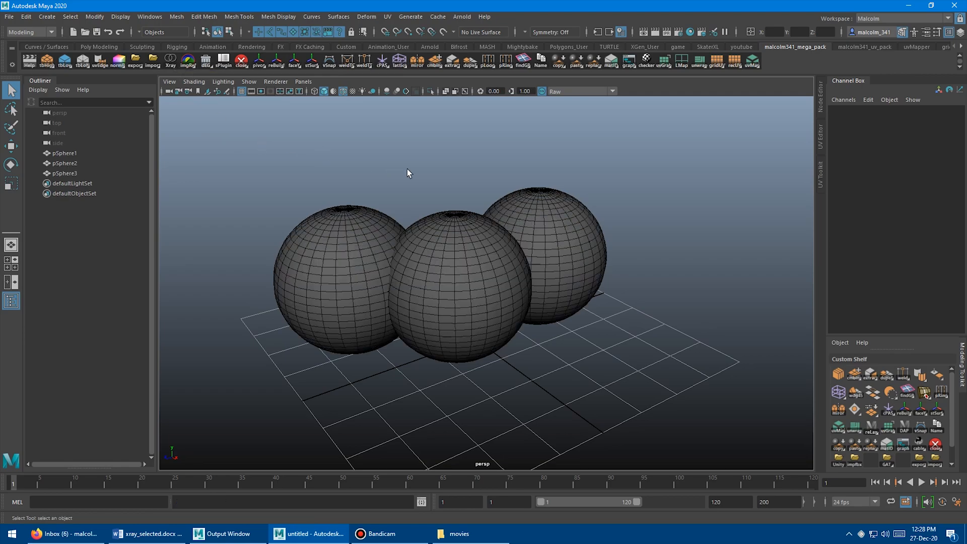
mouse_move(363, 149)
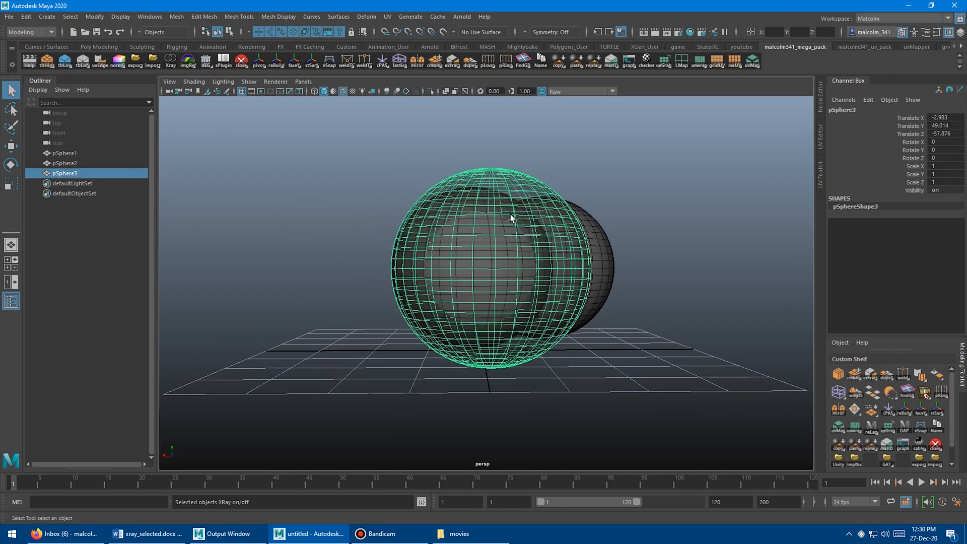
- Select a single sphere and toggle its x-ray with X-ray Selected, leaving all three see-through
left_click(349, 197)
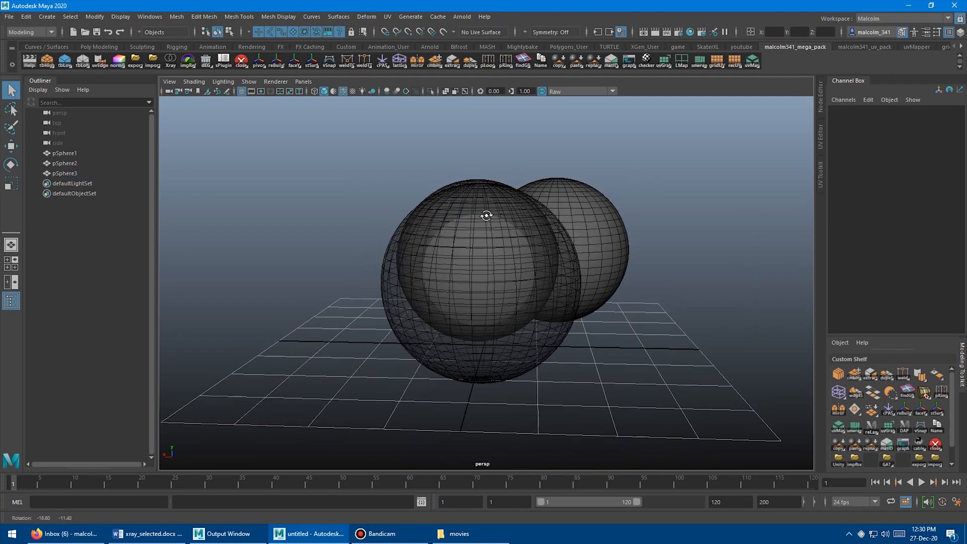
left_click(170, 58)
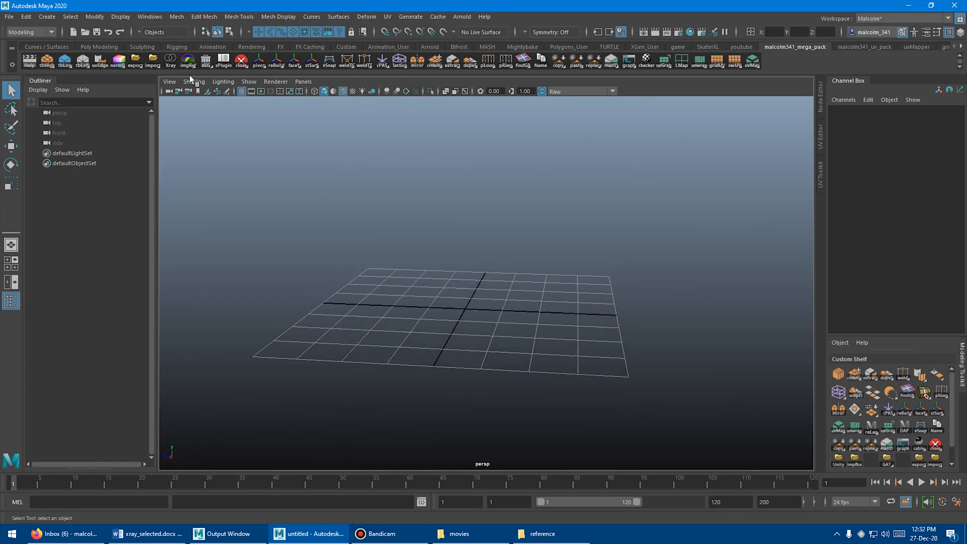
mouse_move(301, 189)
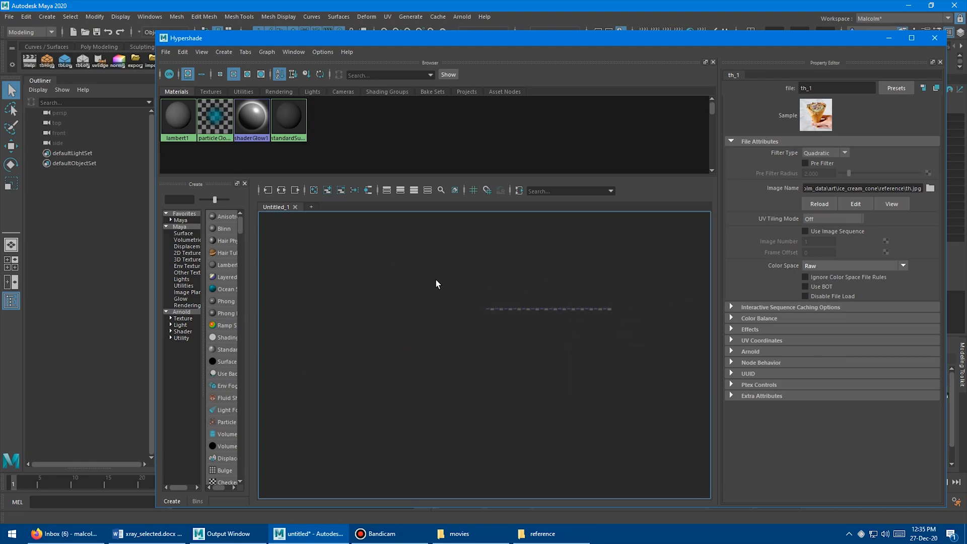
- Graph the material node's input and output connections in the Hypershade for the reference image planes
left_click(281, 190)
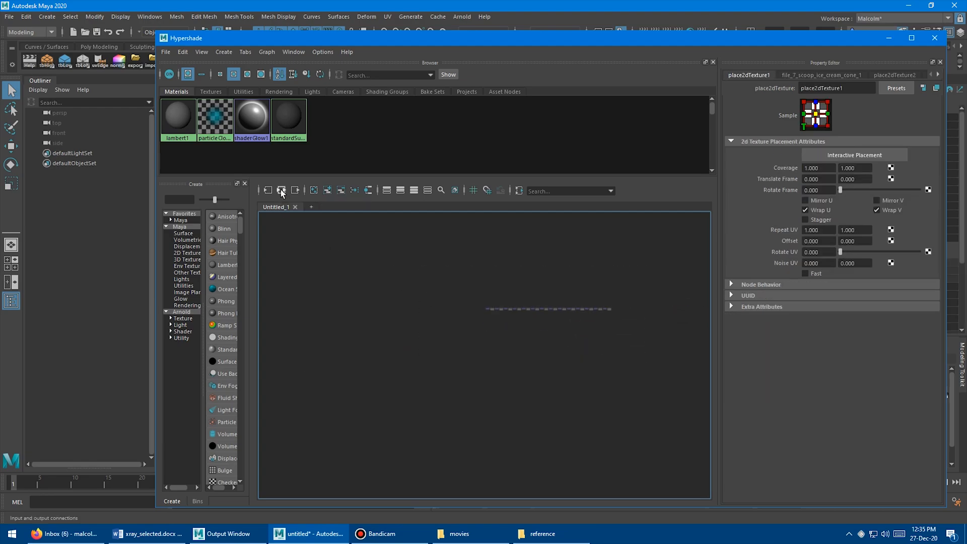
left_click(281, 190)
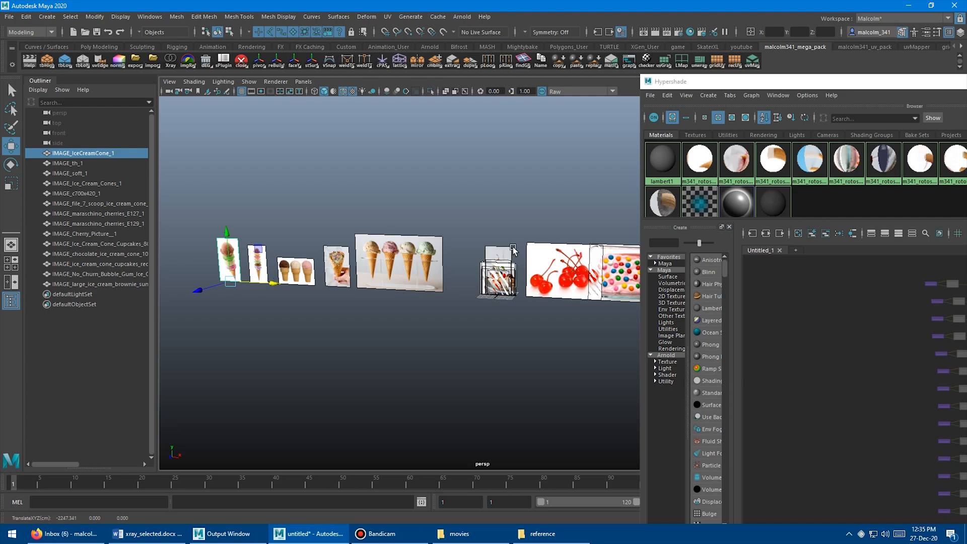
- Select an ice-cream reference picture and switch to the front orthographic view
left_click(96, 243)
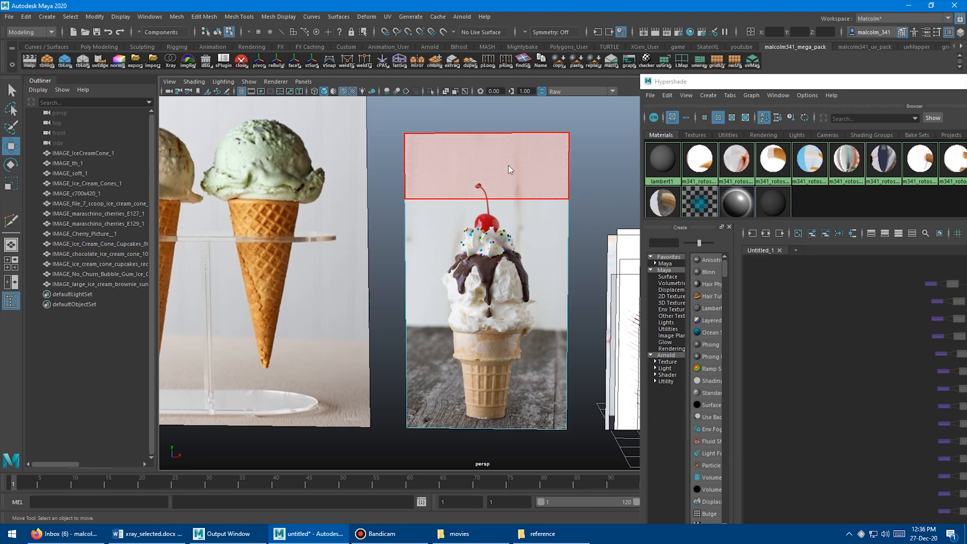
left_click(485, 165)
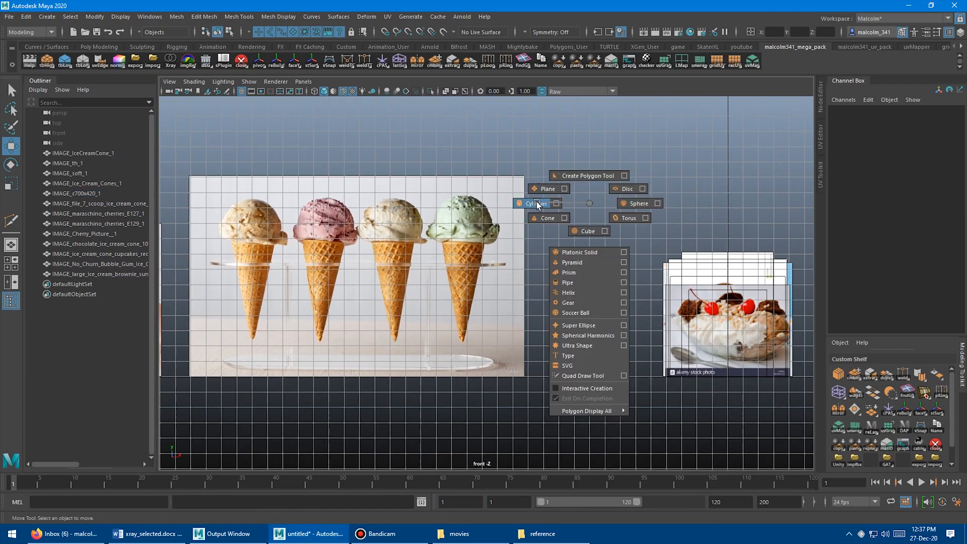
- Create a polygon cylinder to block out the middle waffle cone
left_click(536, 202)
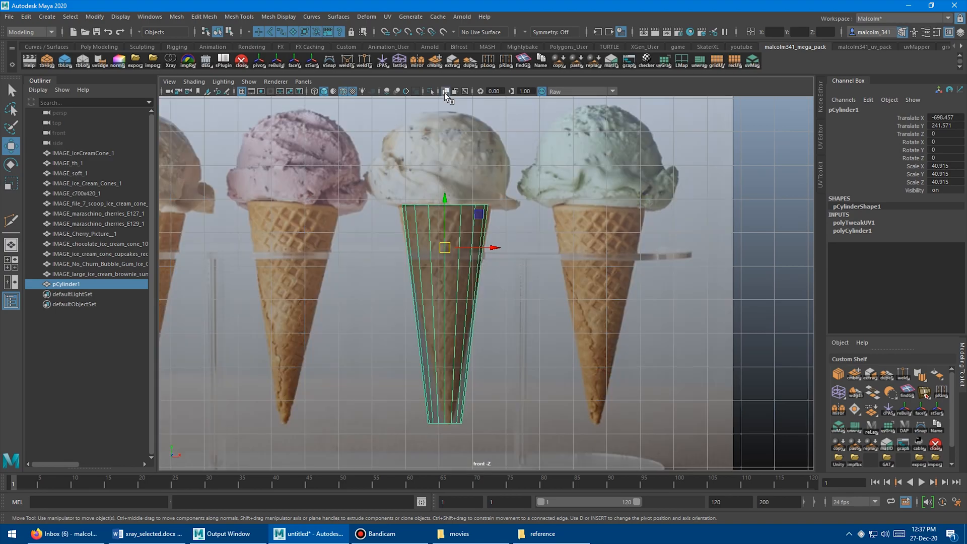
mouse_move(468, 268)
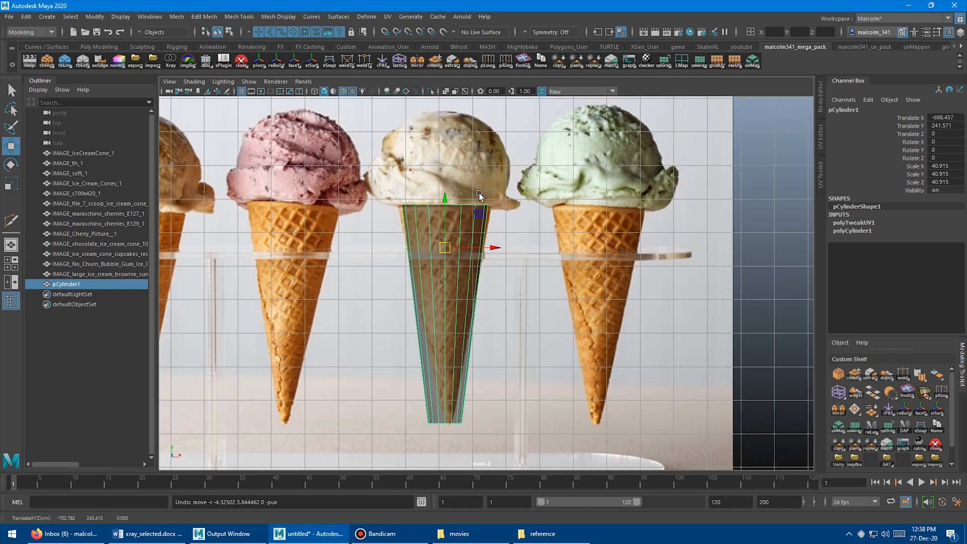
mouse_move(353, 219)
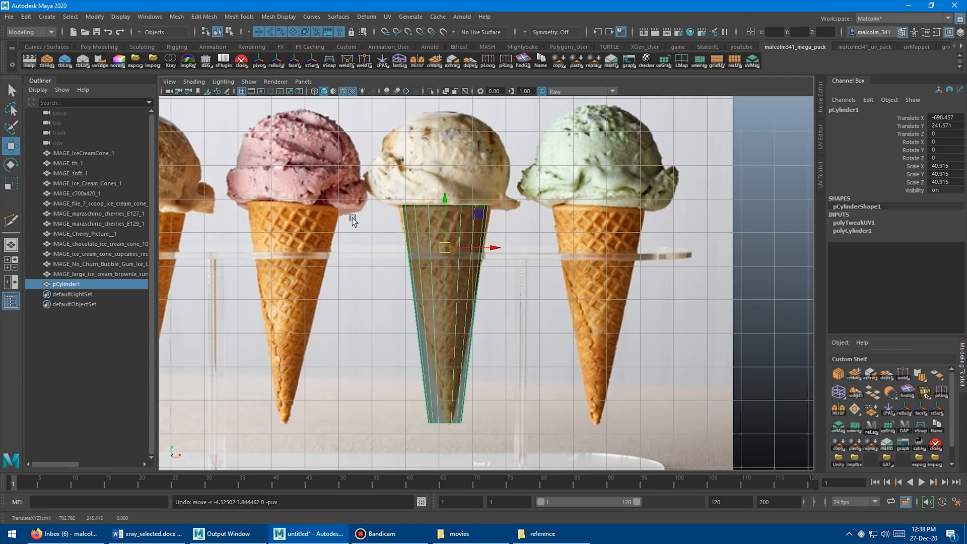
mouse_move(372, 172)
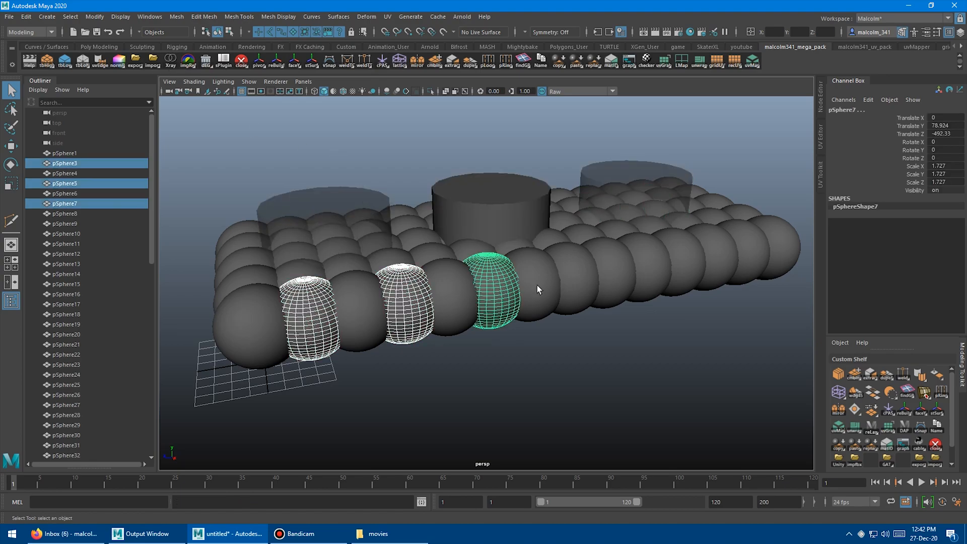
- Switch X-ray All on, then off, leaving every sphere and cylinder solid shaded
left_click(268, 164)
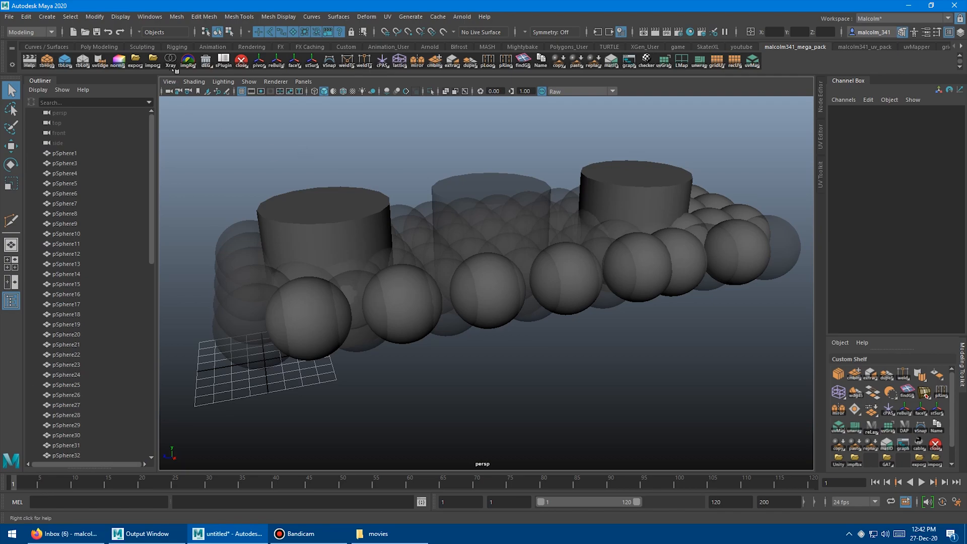
left_click(166, 62)
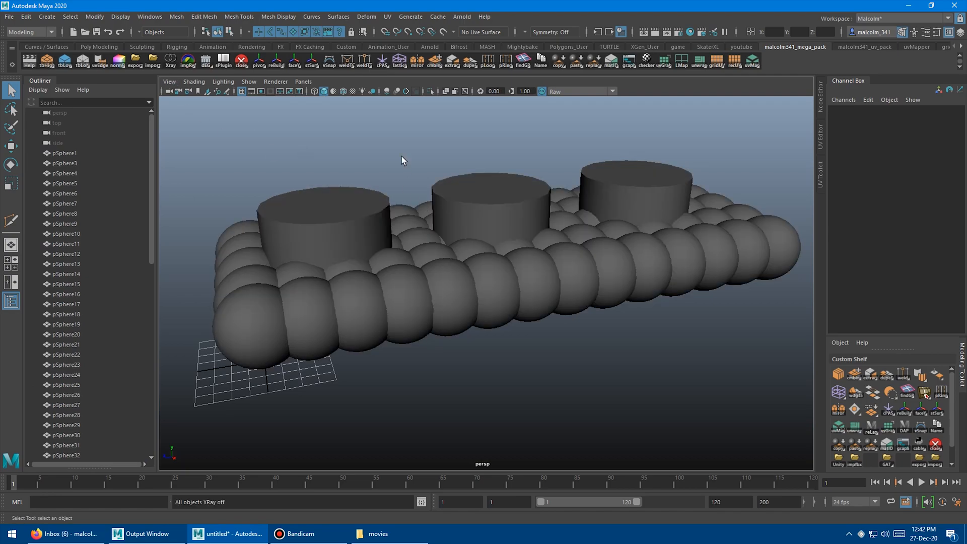